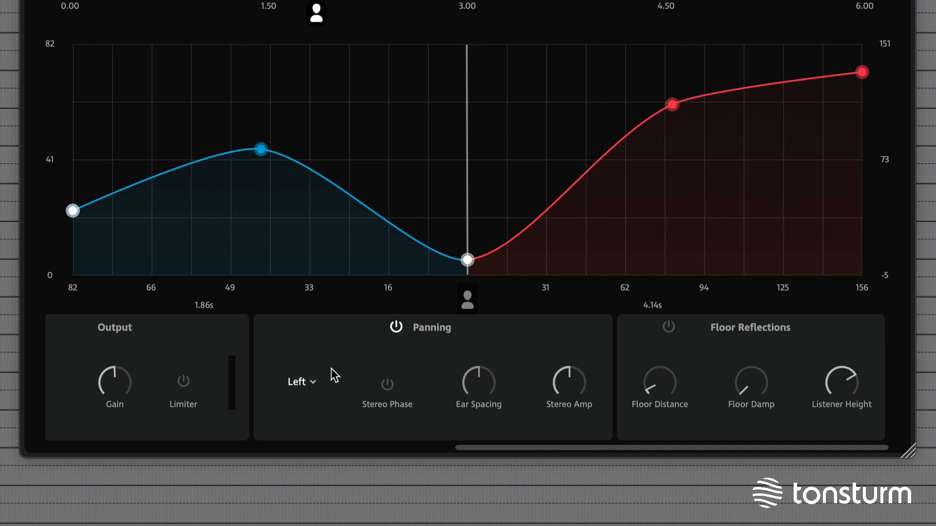
Step: Set the Panning module's Stereo Amp knob to 50
{"action": "left_click", "coordinate": [299, 382]}
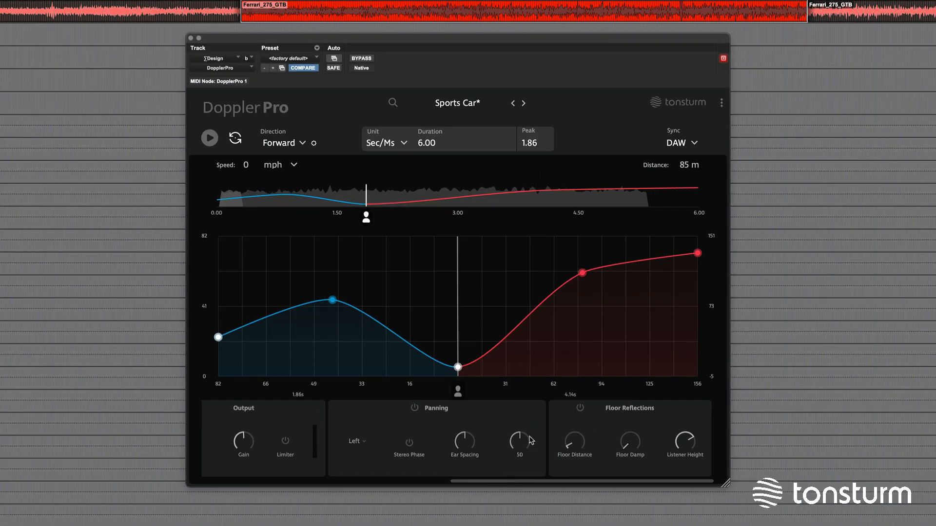
Step: Start playback to preview the sports car pass-by with its doppler pitch sweep
{"action": "left_click", "coordinate": [209, 138]}
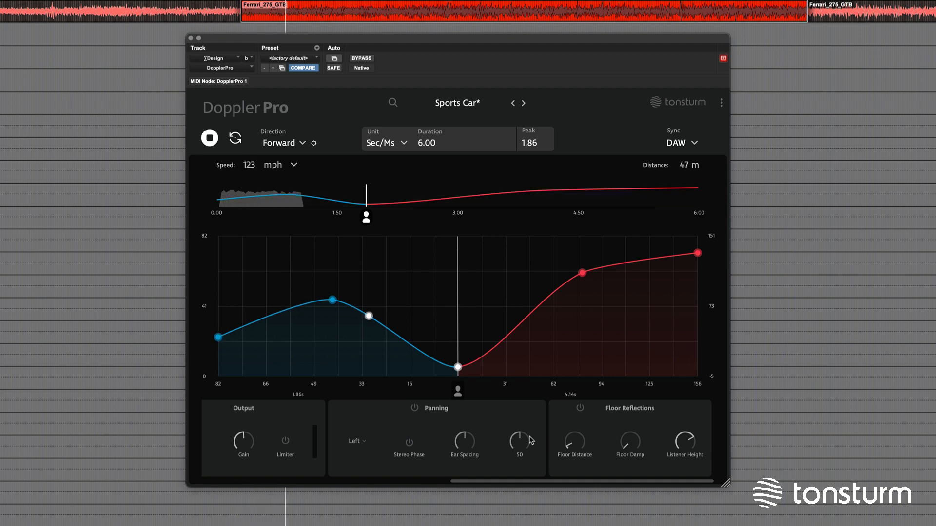
{"action": "left_click_drag", "start_coordinate": [370, 316], "coordinate": [515, 326]}
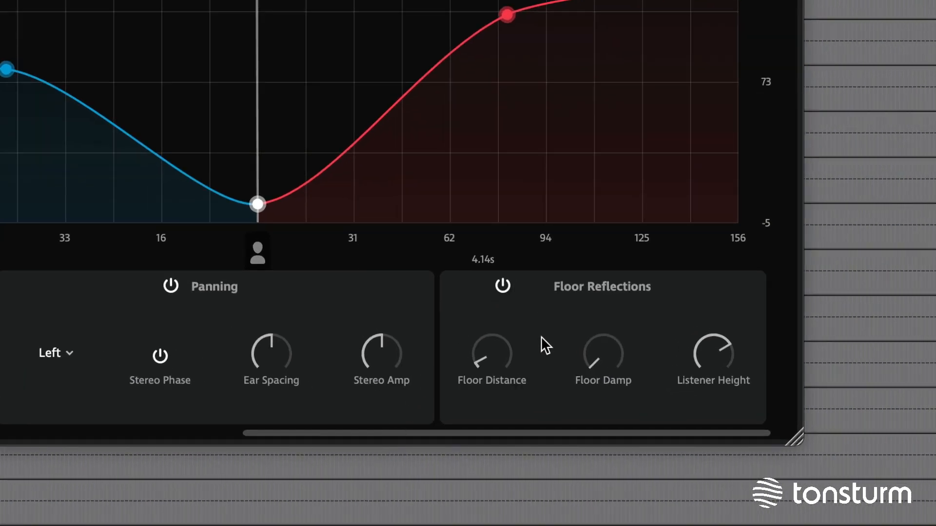
Step: Turn on the Panning module with Stereo Phase enabled
{"action": "left_click_drag", "start_coordinate": [492, 355], "coordinate": [520, 352]}
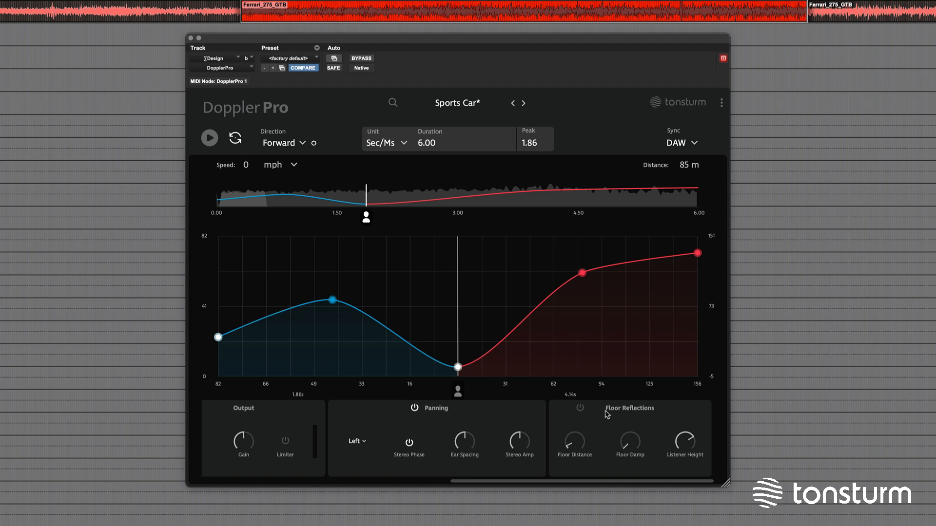
Step: Enable Floor Reflections and play the sports car pass-by preview again
{"action": "left_click", "coordinate": [209, 138]}
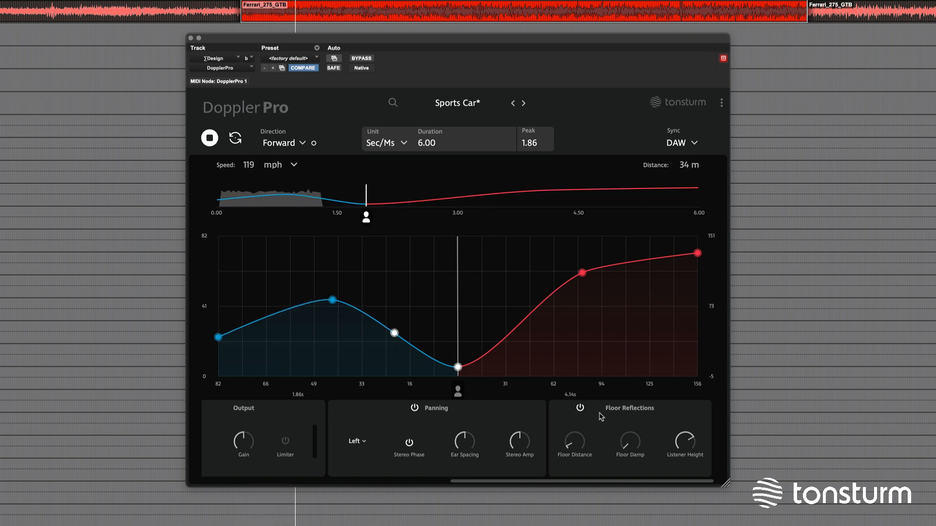
{"action": "left_click_drag", "start_coordinate": [582, 273], "coordinate": [521, 319]}
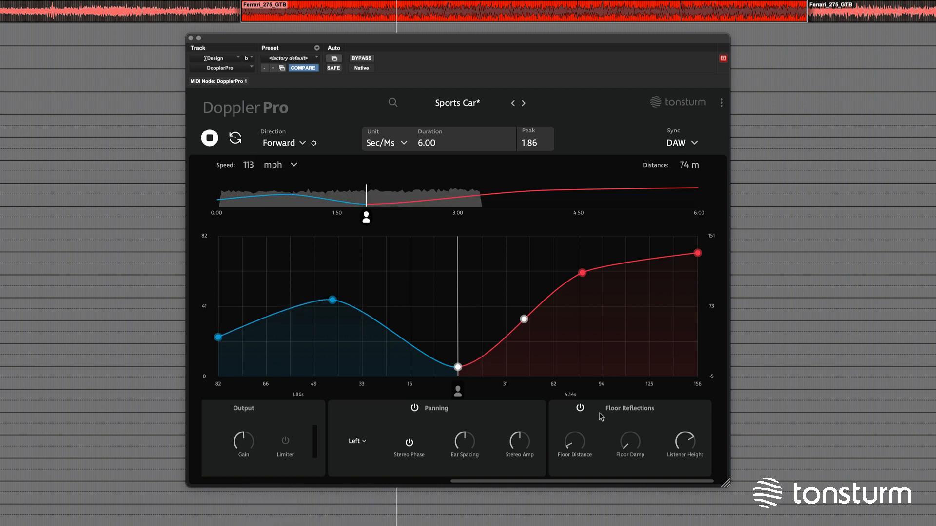